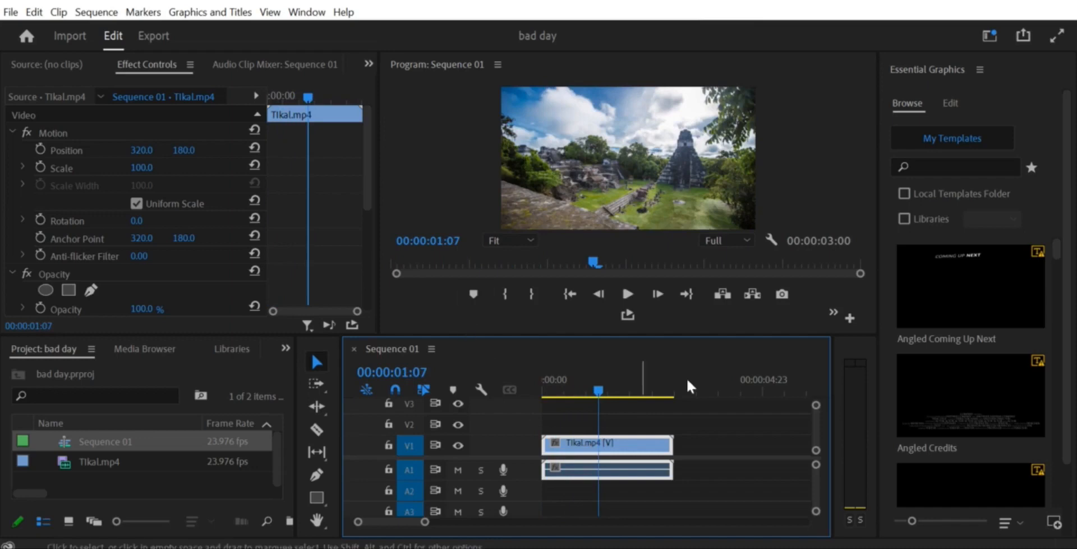
Step: Open the Media Browser to view the Footage favourites folder and local drives
{"action": "left_click", "coordinate": [144, 349]}
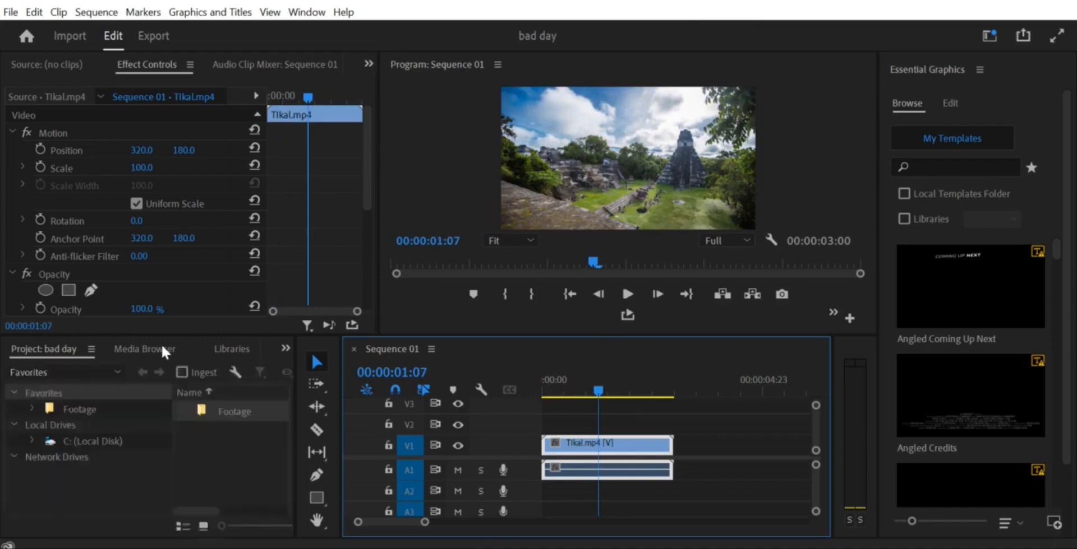
Step: Search the Effects panel for 'tra' to locate the Distort Transform effect
{"action": "left_click", "coordinate": [194, 349]}
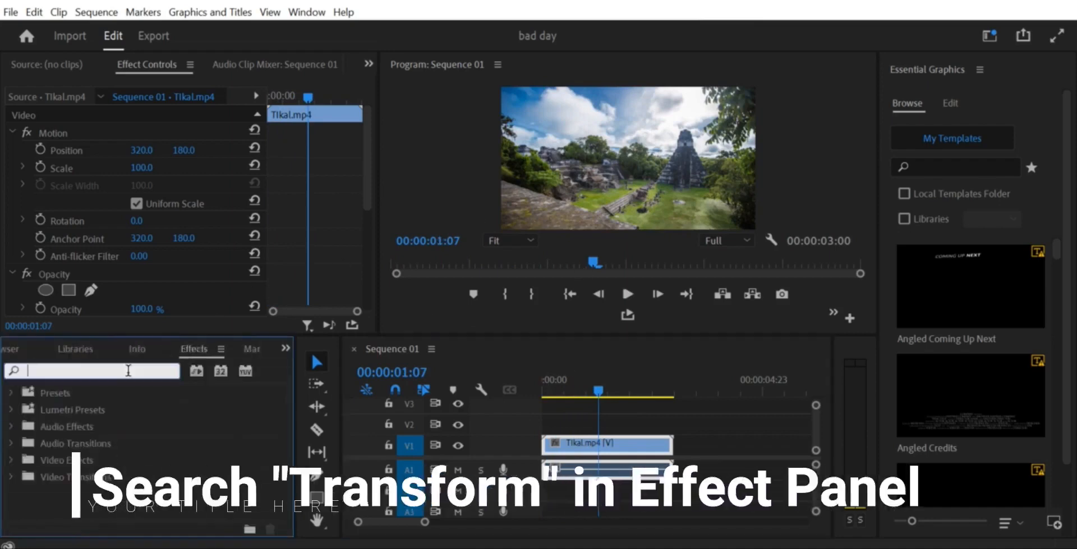
{"action": "type", "text": "transform"}
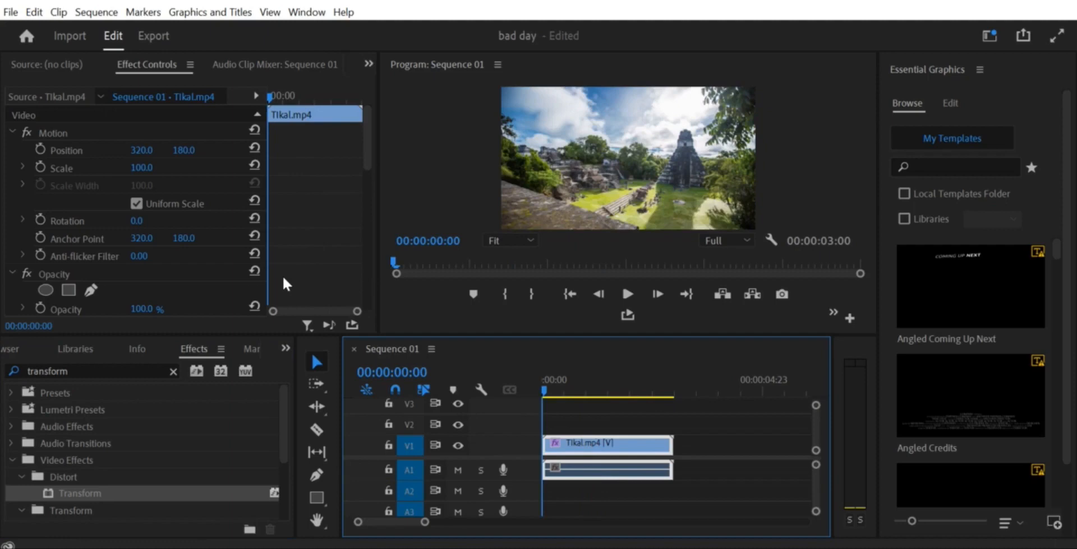
Step: Scroll Effect Controls to the Transform effect and turn off Uniform Scale
{"action": "scroll", "scroll_direction": "down", "scroll_amount": 3}
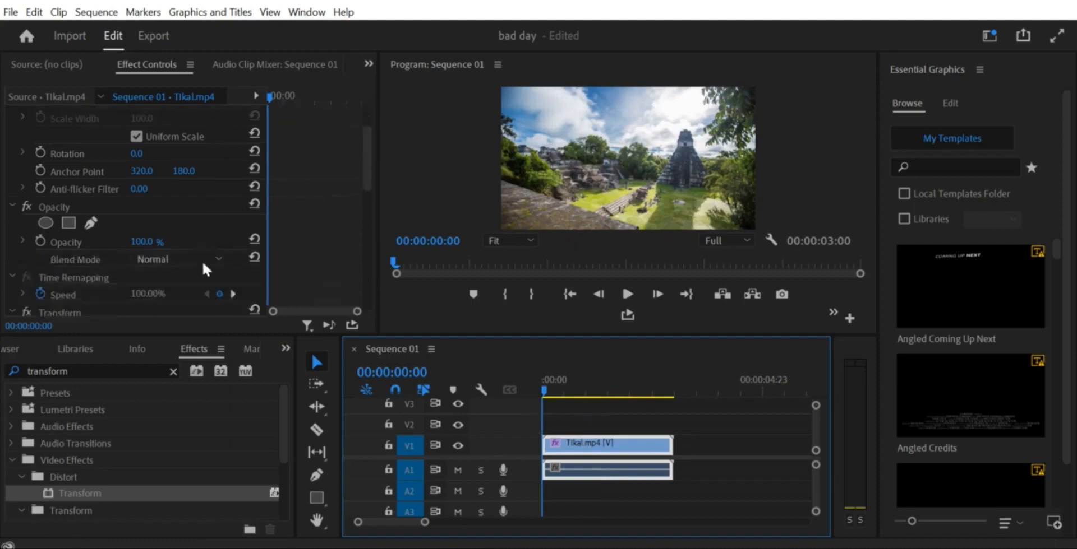
{"action": "scroll", "scroll_direction": "down", "scroll_amount": 3}
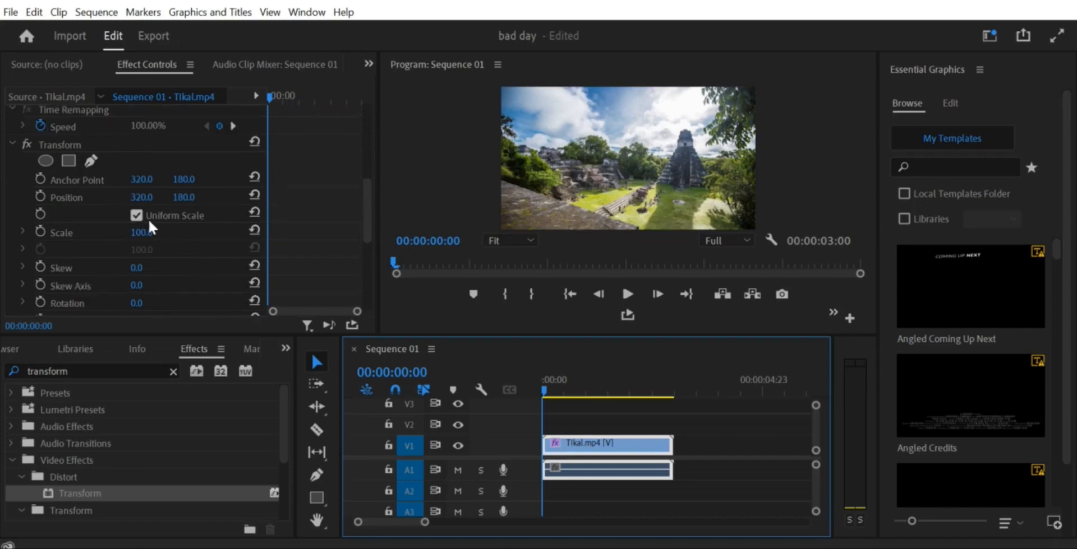
{"action": "left_click", "coordinate": [137, 215]}
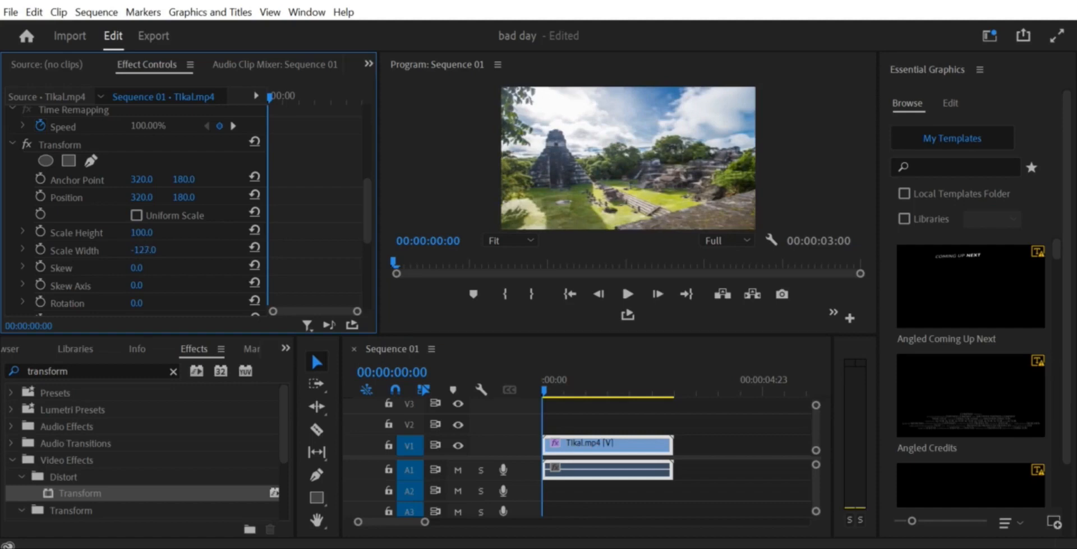
Step: Scrub Scale Width negative, then enter -100 directly in the Transform effect
{"action": "left_click_drag", "start_coordinate": [144, 250], "coordinate": [158, 250]}
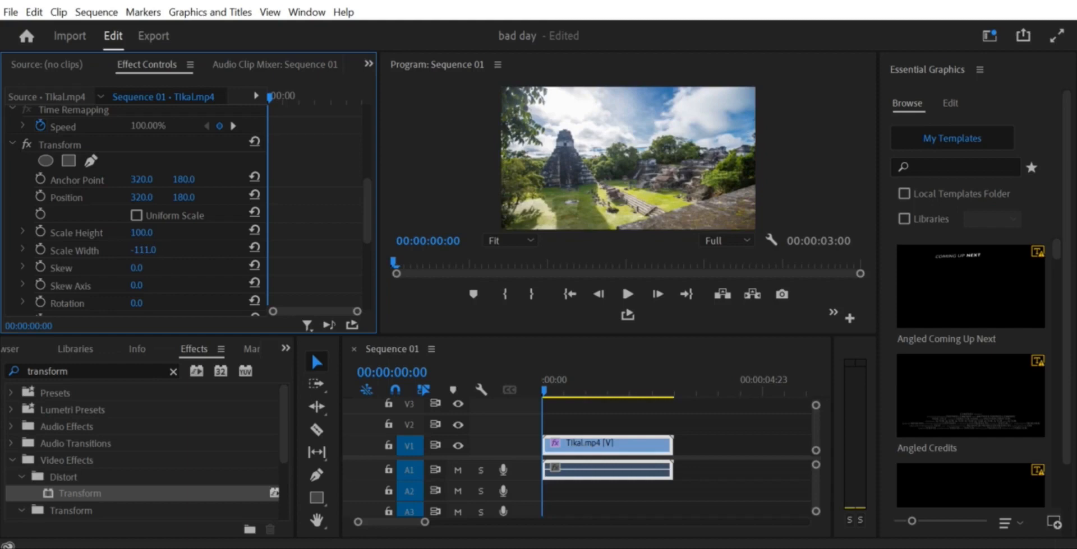
{"action": "double_click", "coordinate": [142, 250]}
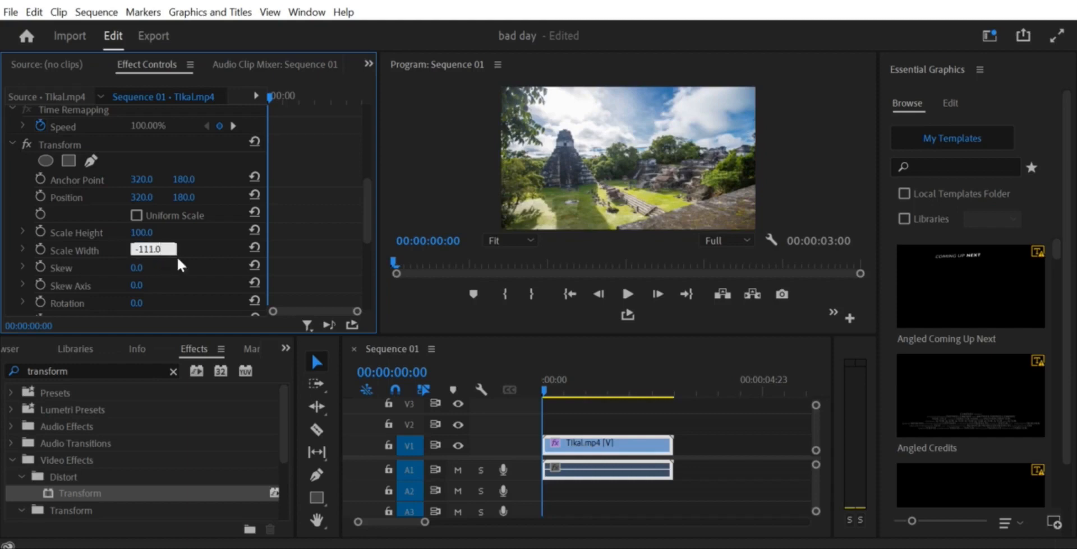
{"action": "type", "text": "-1"}
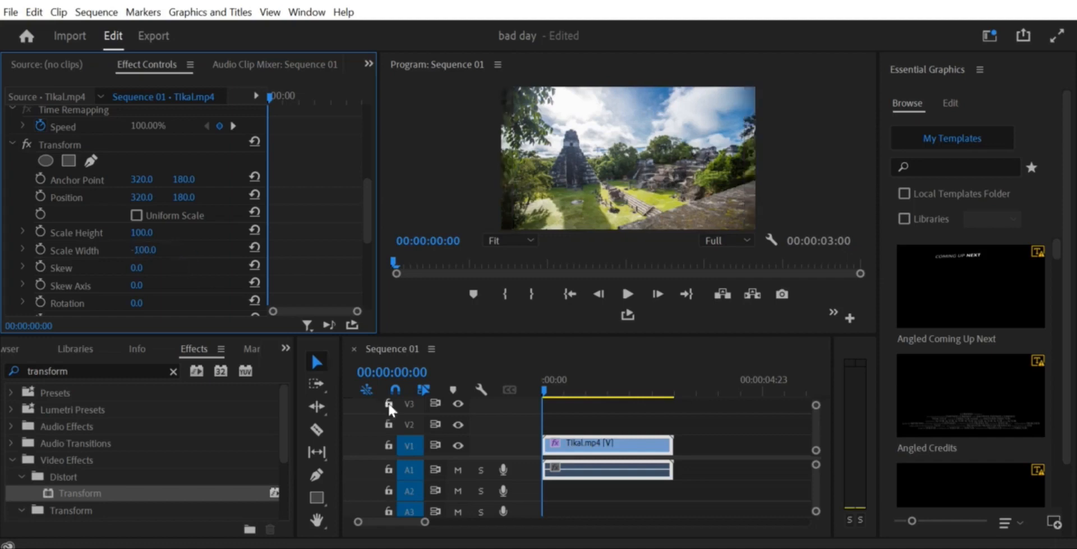
Step: Play the mirrored sequence, then reset Scale Width back to 100
{"action": "left_click", "coordinate": [627, 293]}
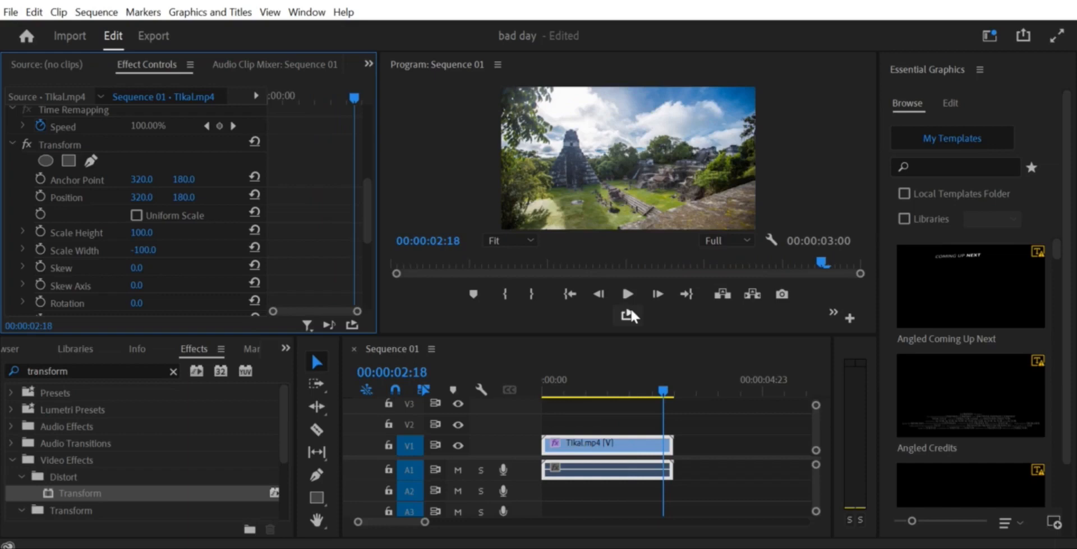
{"action": "mouse_move", "coordinate": [626, 316]}
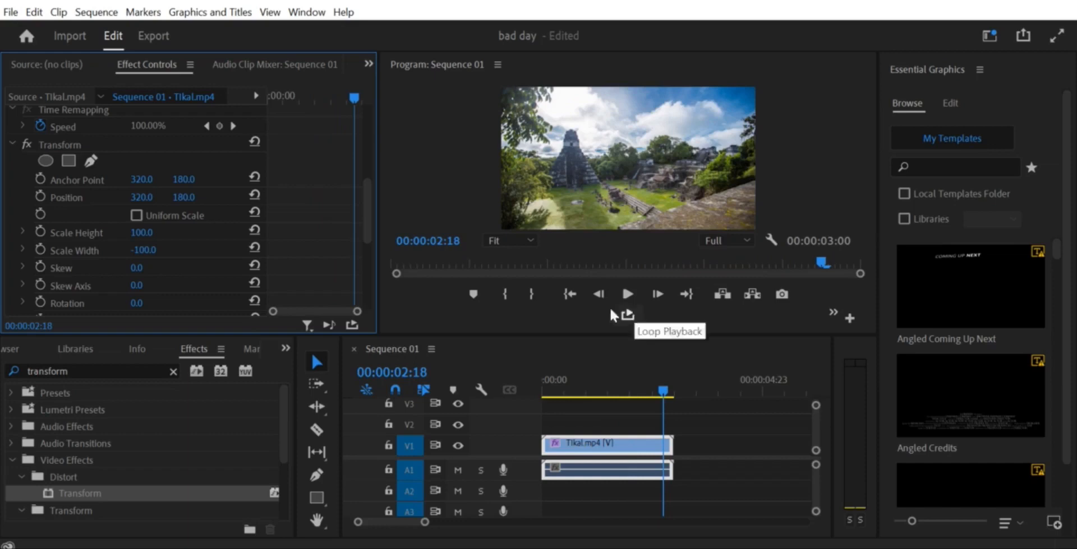
{"action": "mouse_move", "coordinate": [254, 257]}
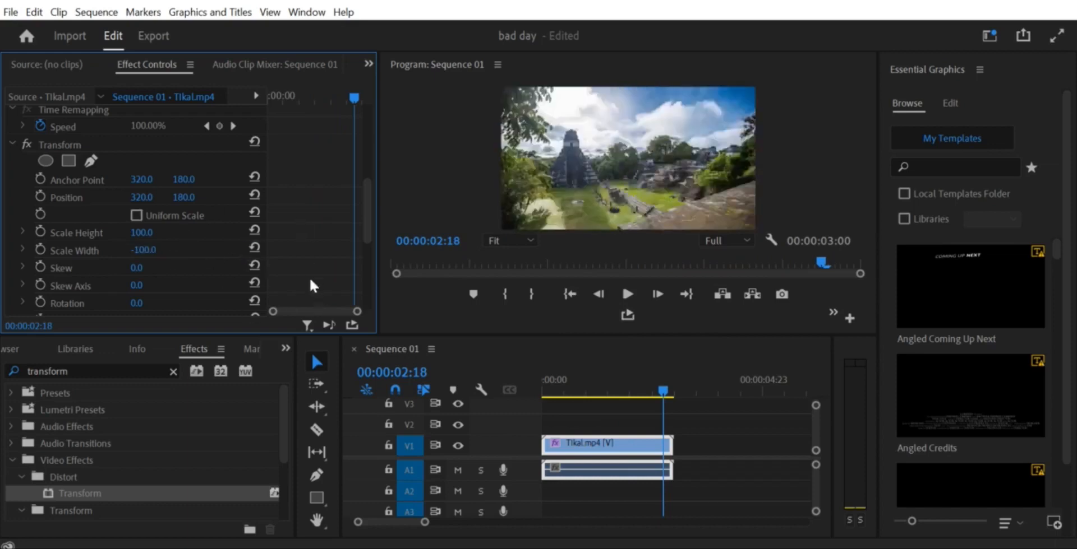
{"action": "mouse_move", "coordinate": [140, 257]}
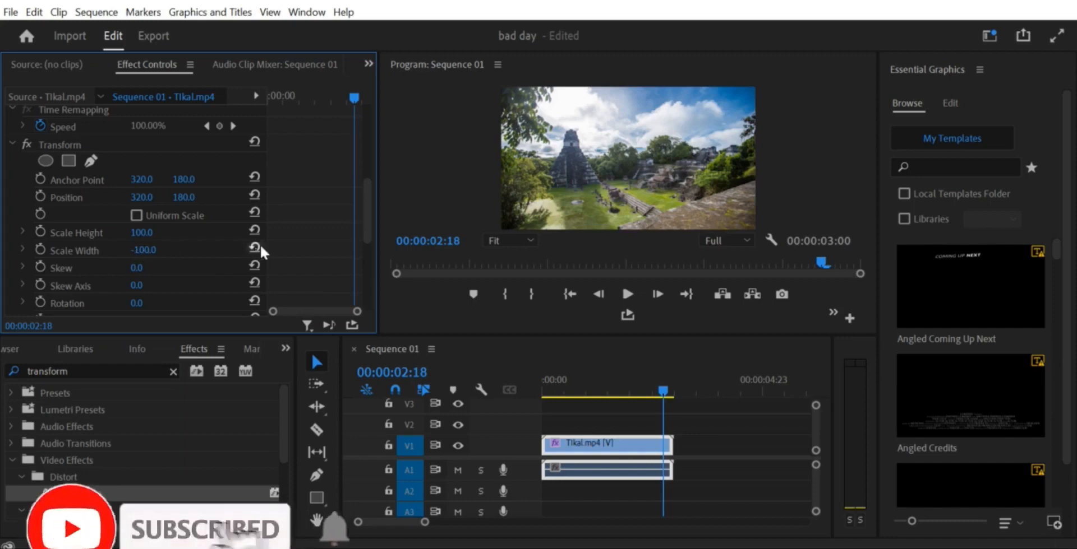
{"action": "mouse_move", "coordinate": [254, 248]}
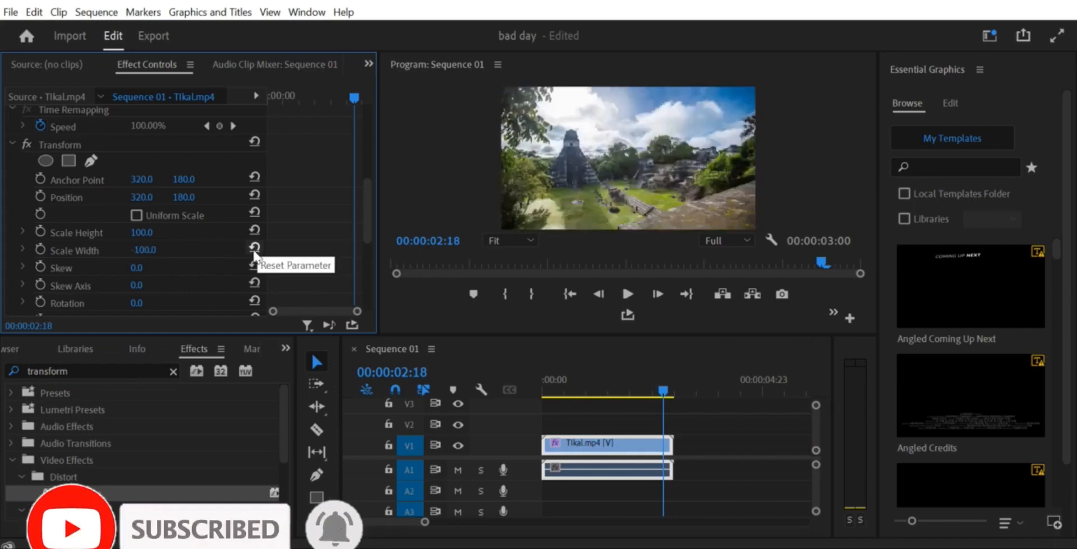
{"action": "left_click", "coordinate": [254, 247]}
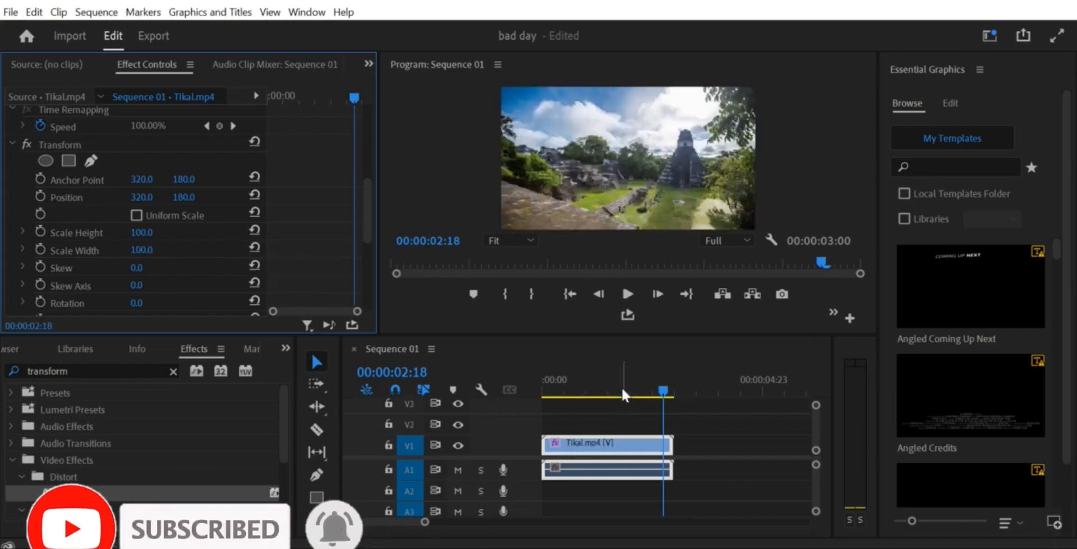